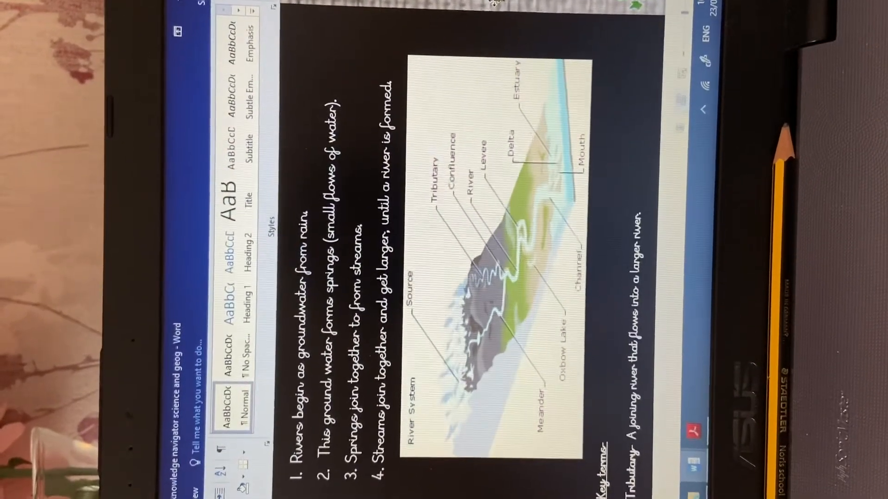
pyautogui.scroll(-3)
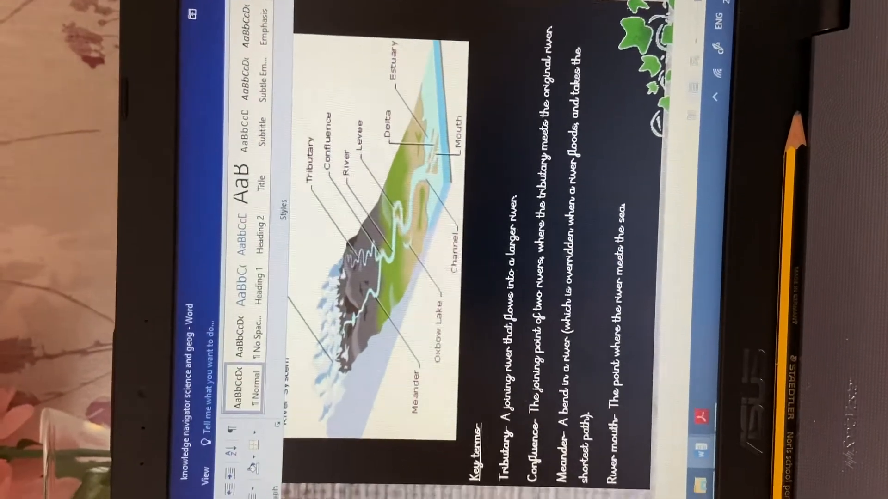
pyautogui.scroll(3)
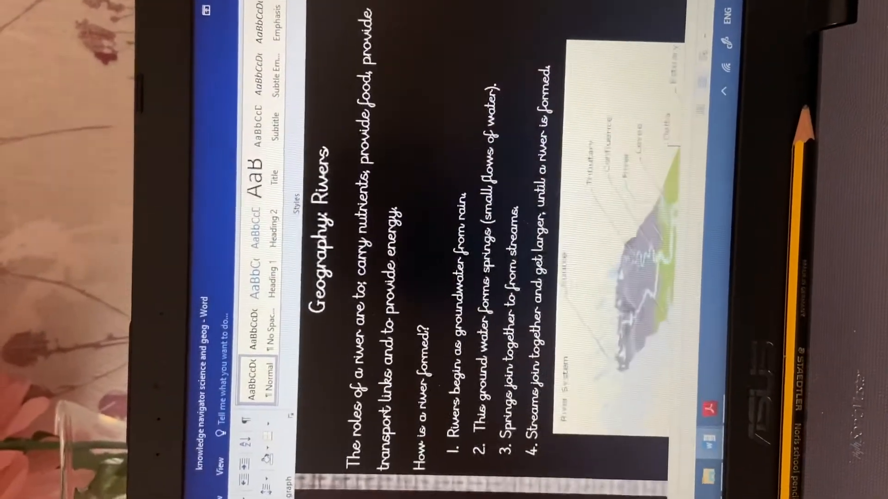